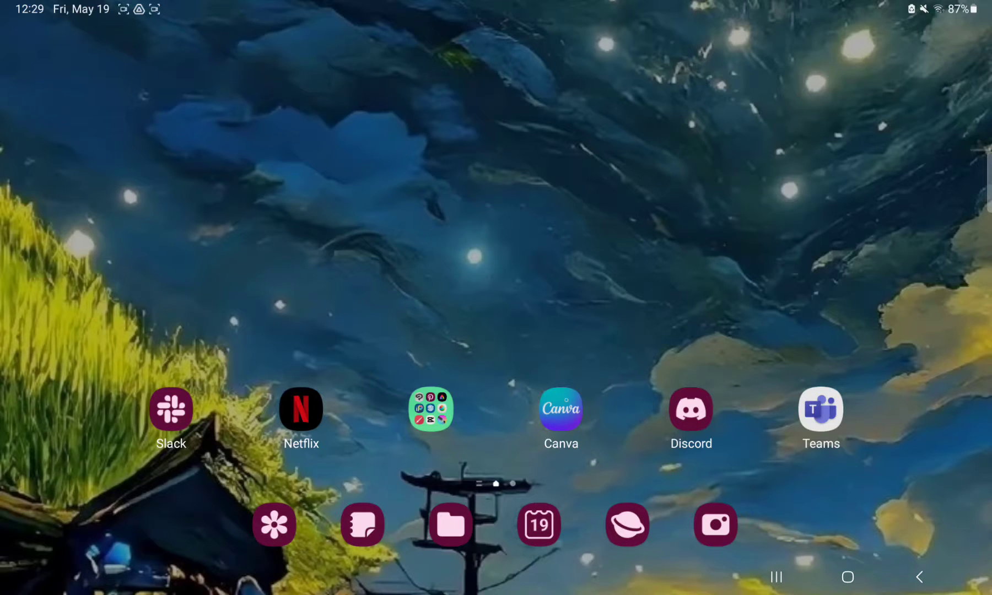
Launch the Canva app from the Android home screen
{"action": "left_click", "coordinate": [561, 408]}
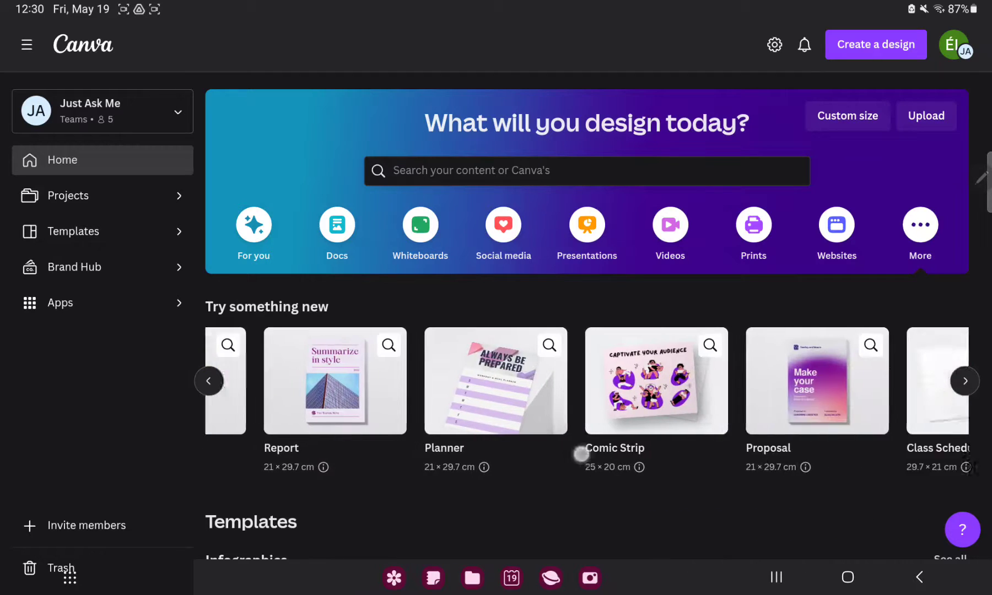
Scroll the suggested design types and start a new Concept Map design
{"action": "left_click", "coordinate": [964, 381]}
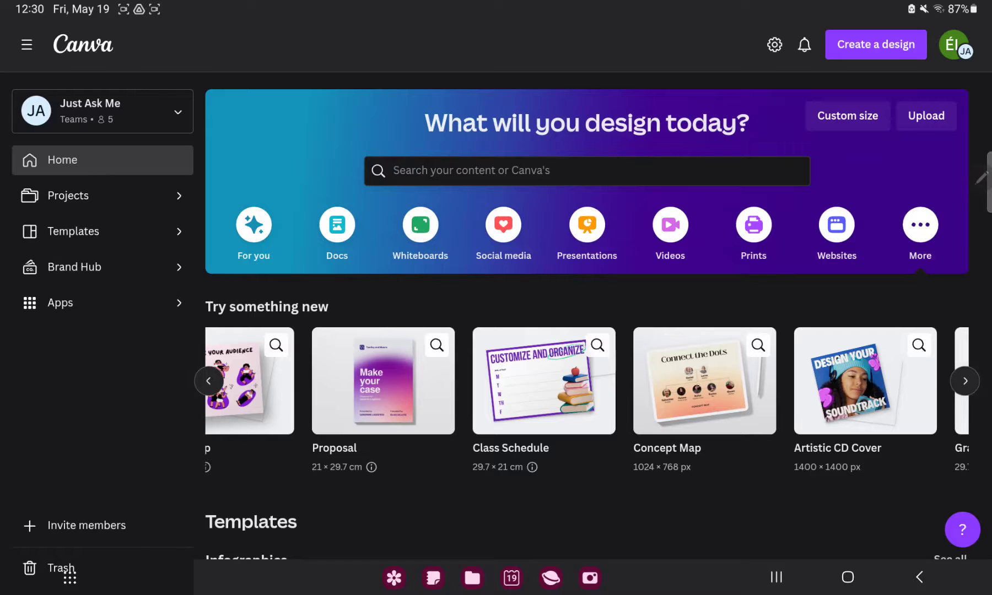
{"action": "left_click", "coordinate": [703, 381]}
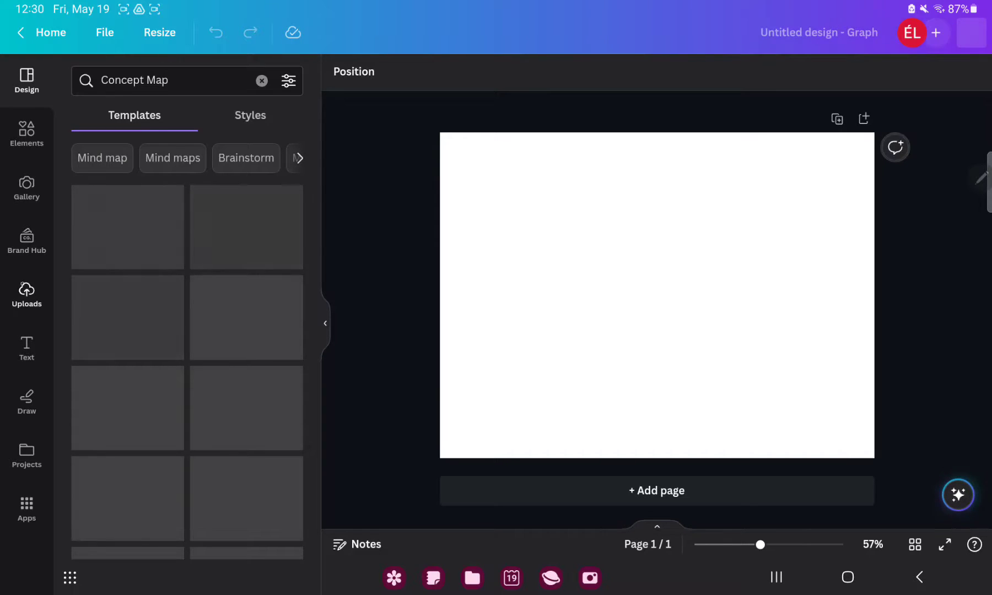
Browse the Uploads, Gallery and Elements panels, then show the Text options
{"action": "left_click", "coordinate": [26, 294]}
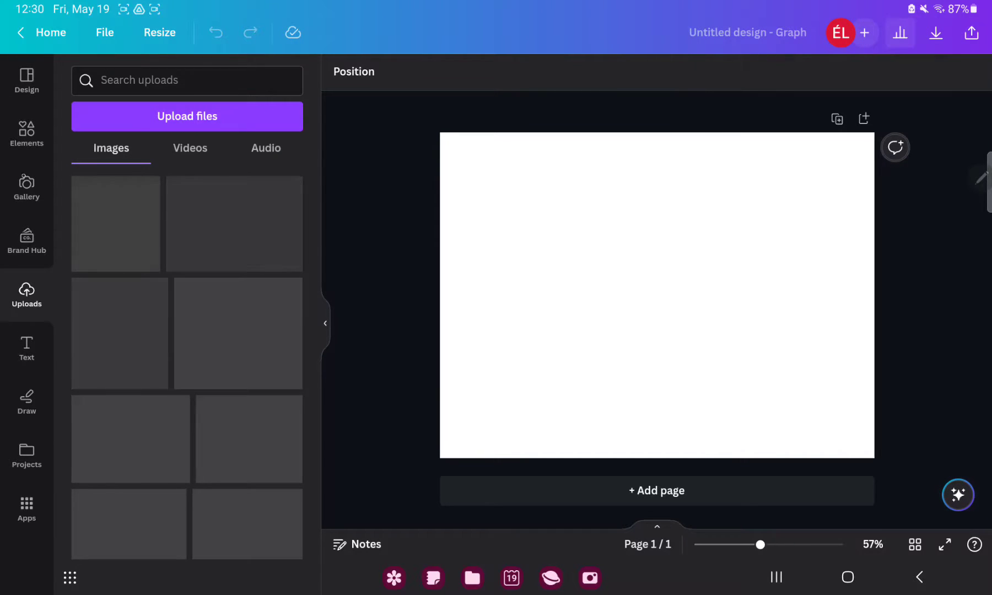
{"action": "left_click", "coordinate": [26, 188]}
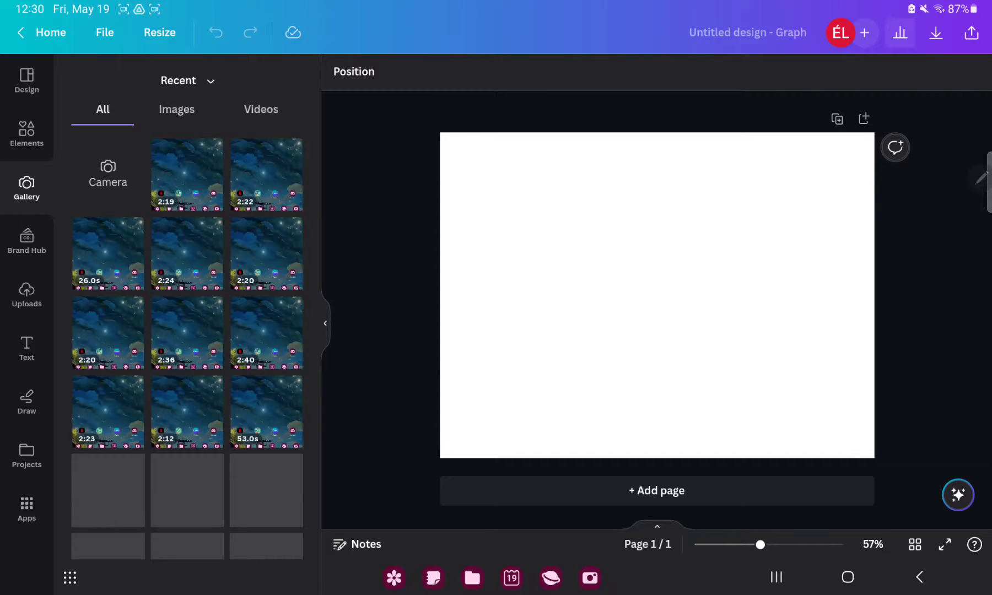
{"action": "left_click", "coordinate": [26, 135]}
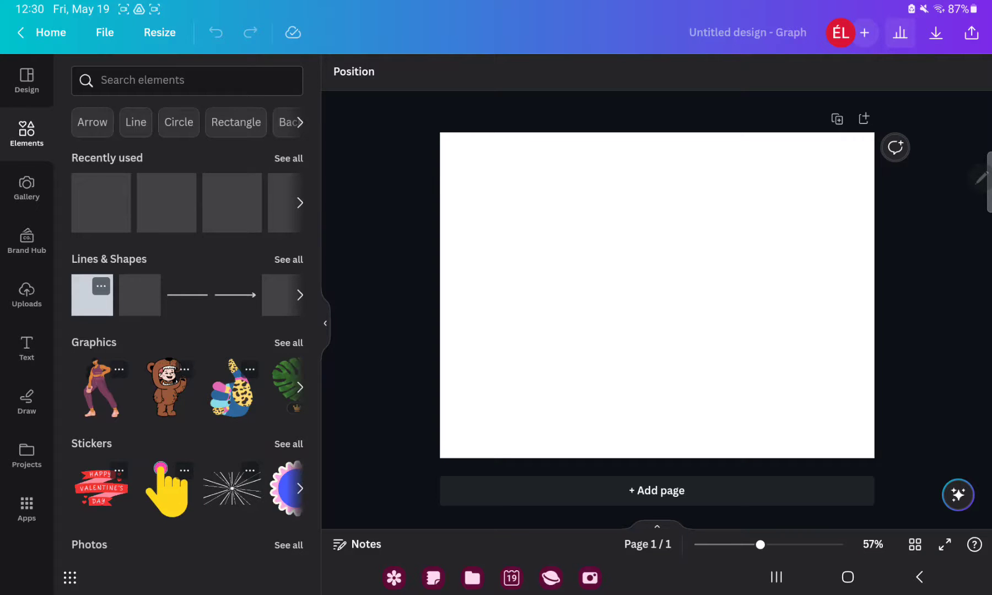
{"action": "scroll", "scroll_direction": "down", "scroll_amount": 3}
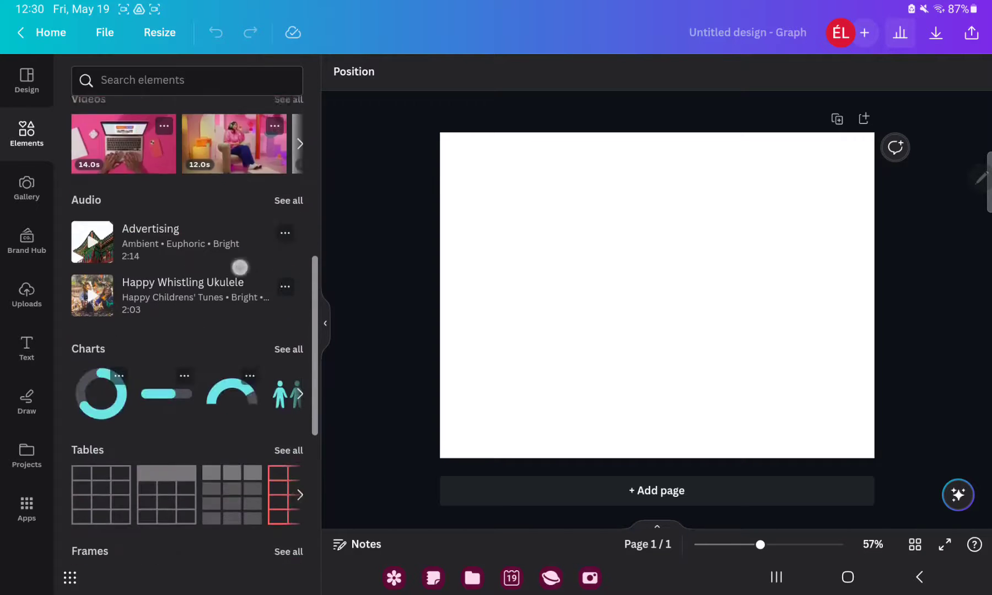
{"action": "scroll", "scroll_direction": "down", "scroll_amount": 3}
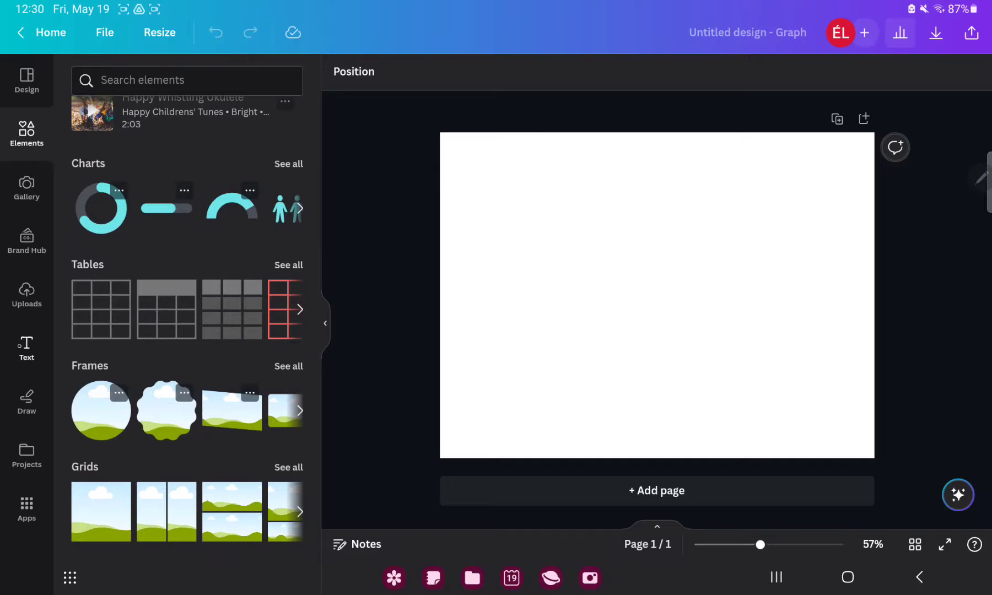
{"action": "left_click", "coordinate": [26, 347]}
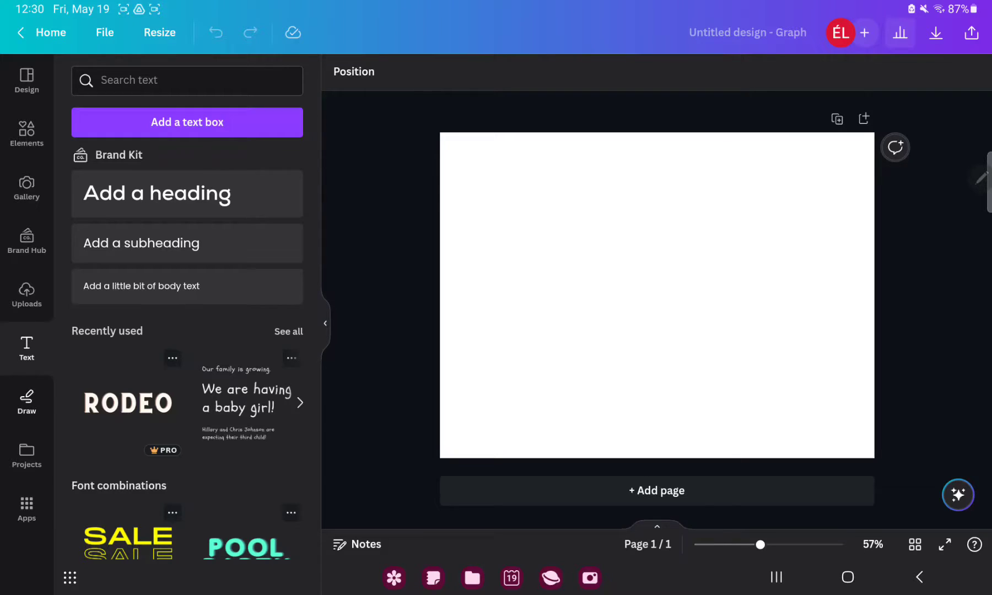
Apply the Concept Map Marketing Strategy Graph template to the page
{"action": "left_click", "coordinate": [27, 402]}
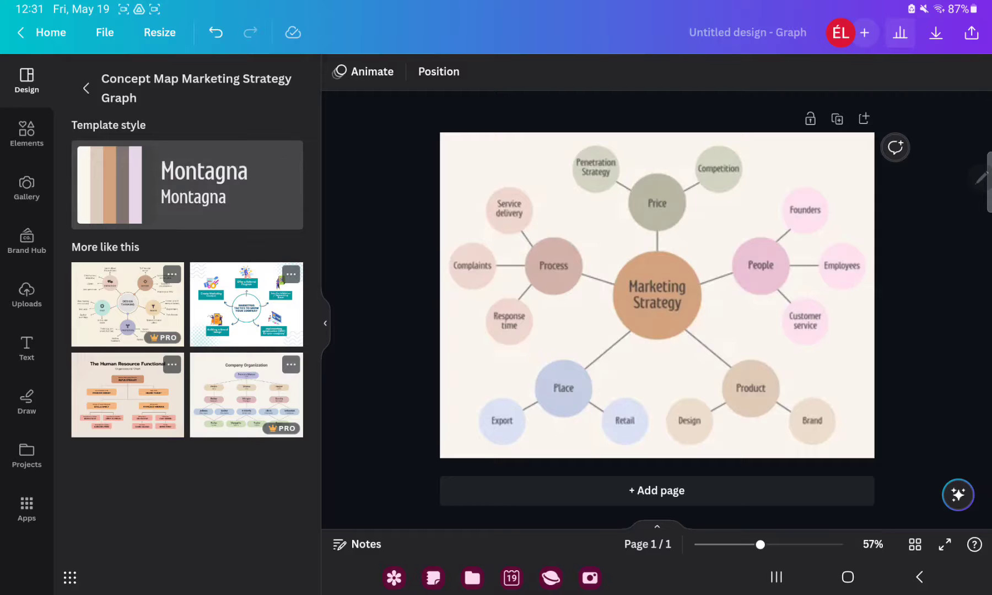
{"action": "left_click", "coordinate": [657, 297]}
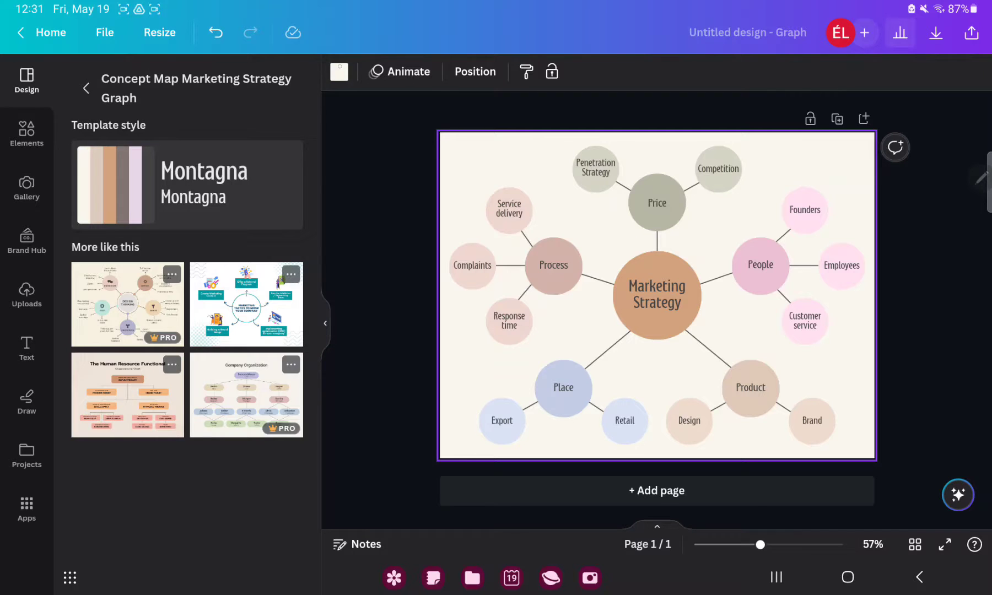
{"action": "left_click", "coordinate": [338, 72]}
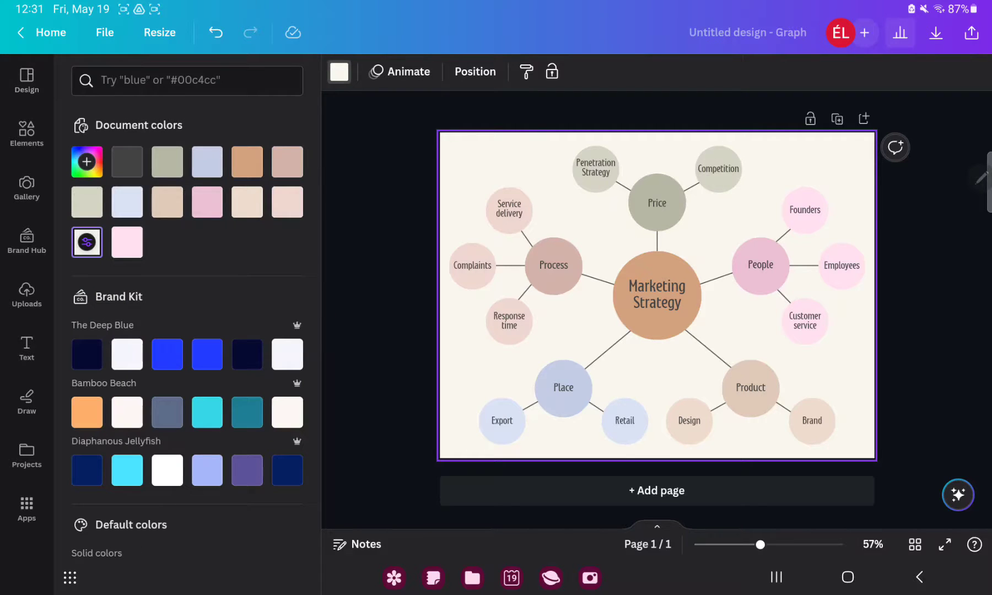
{"action": "scroll", "scroll_direction": "down", "scroll_amount": 3}
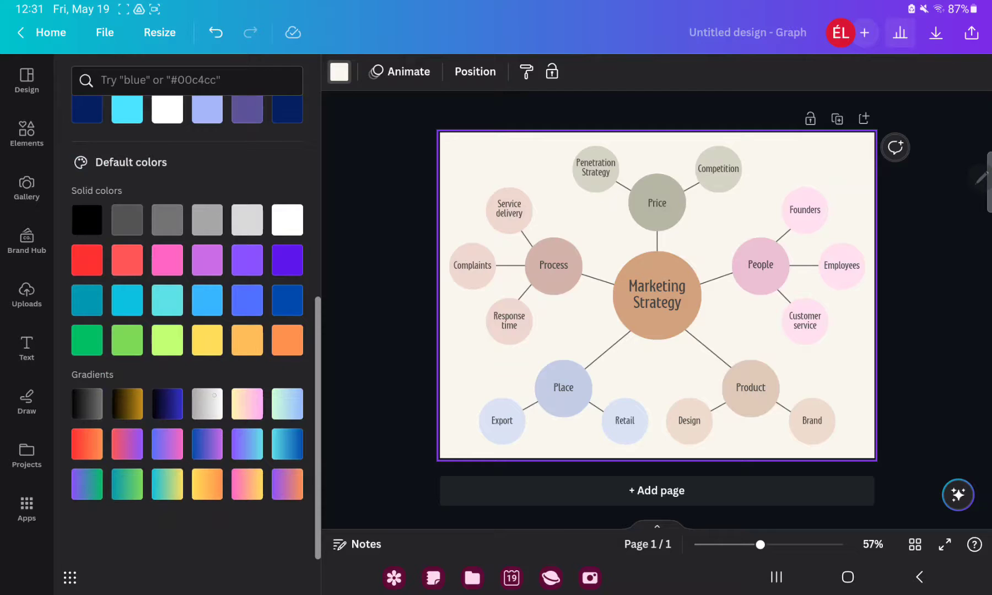
{"action": "left_click", "coordinate": [206, 404]}
{"action": "type", "text": "Jjjjj"}
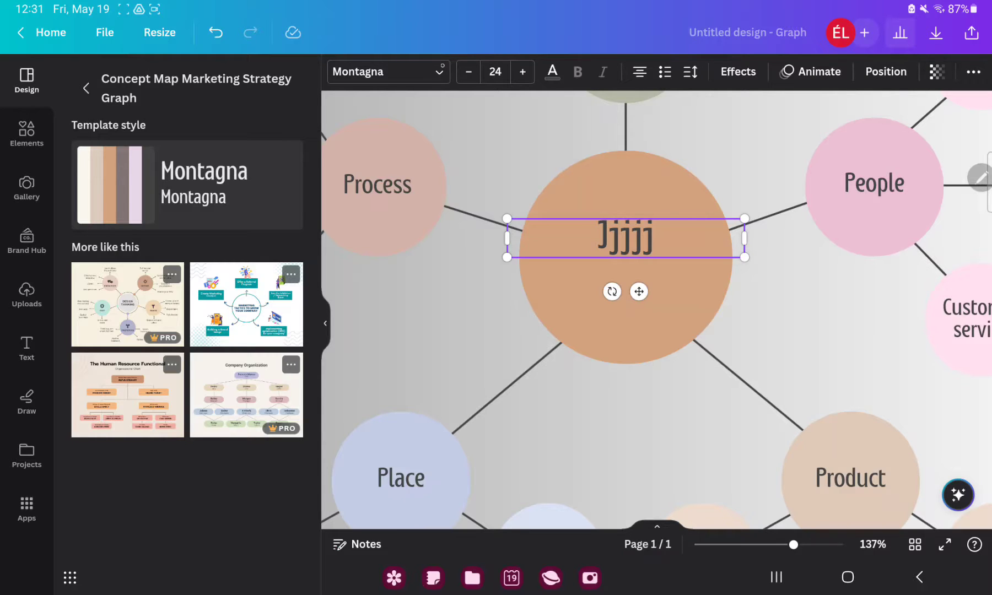
Show the font choices for the central bubble's retyped label
{"action": "left_click", "coordinate": [380, 72]}
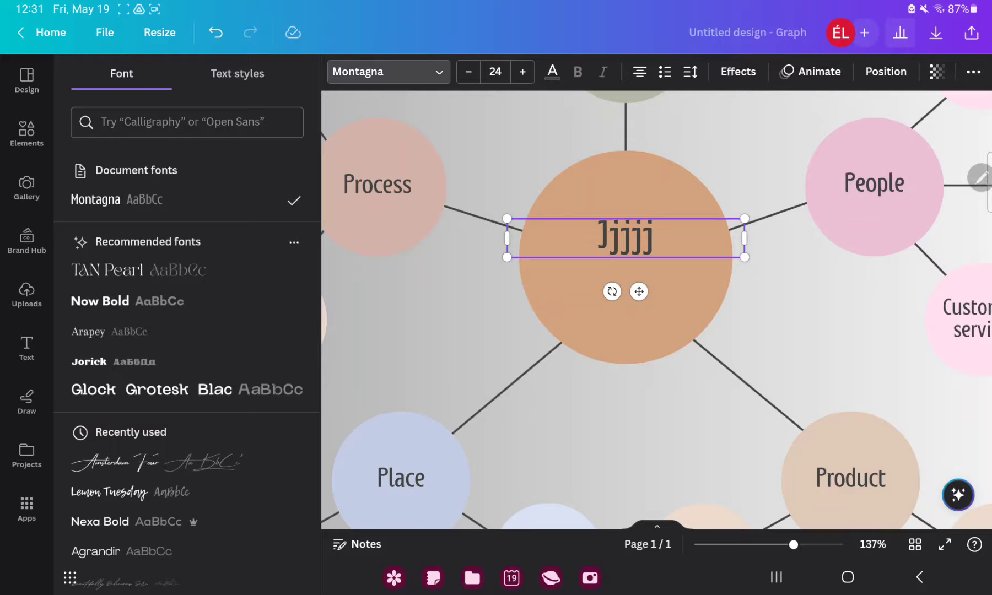
Set the central label in Amsterdam Four, shrink its size by one, and browse Effects
{"action": "left_click", "coordinate": [127, 462]}
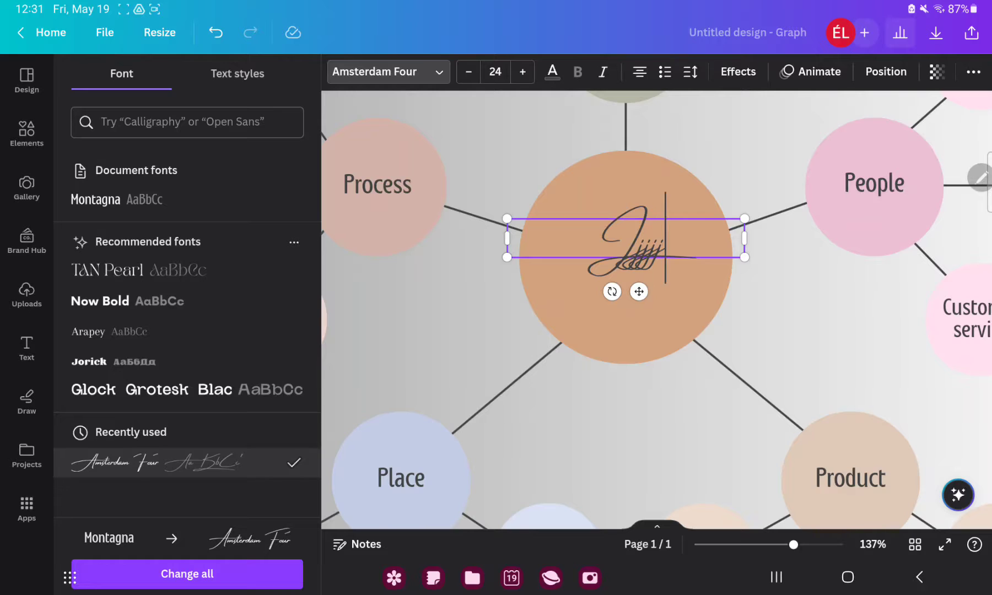
{"action": "left_click", "coordinate": [468, 72]}
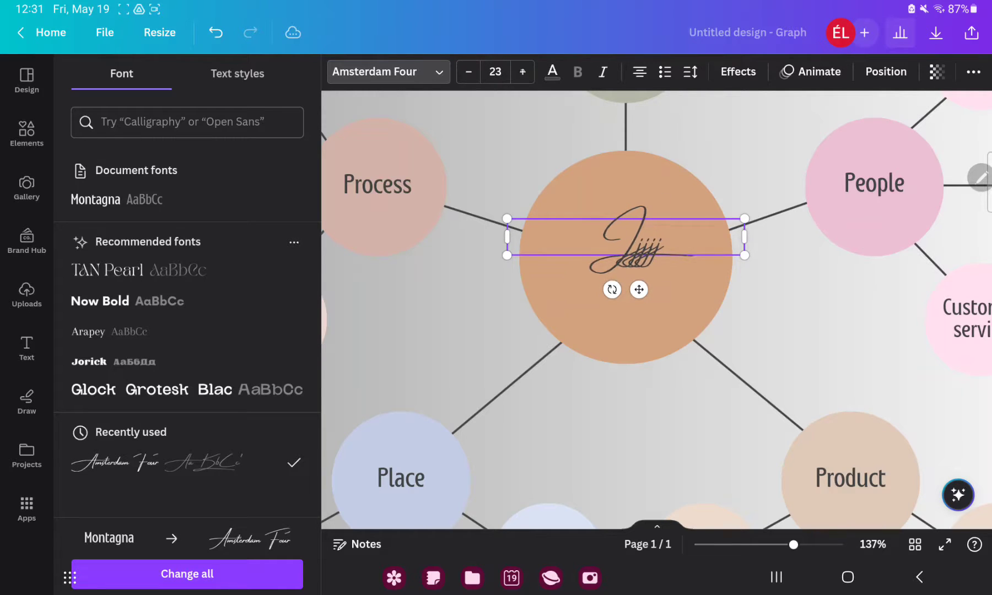
{"action": "left_click", "coordinate": [739, 72]}
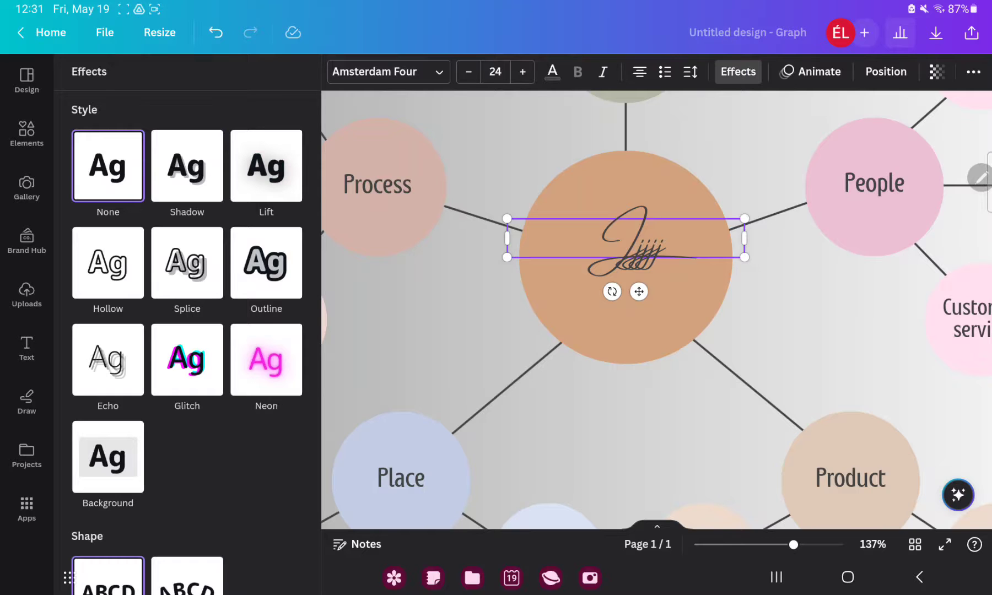
{"action": "scroll", "scroll_direction": "down", "scroll_amount": 3}
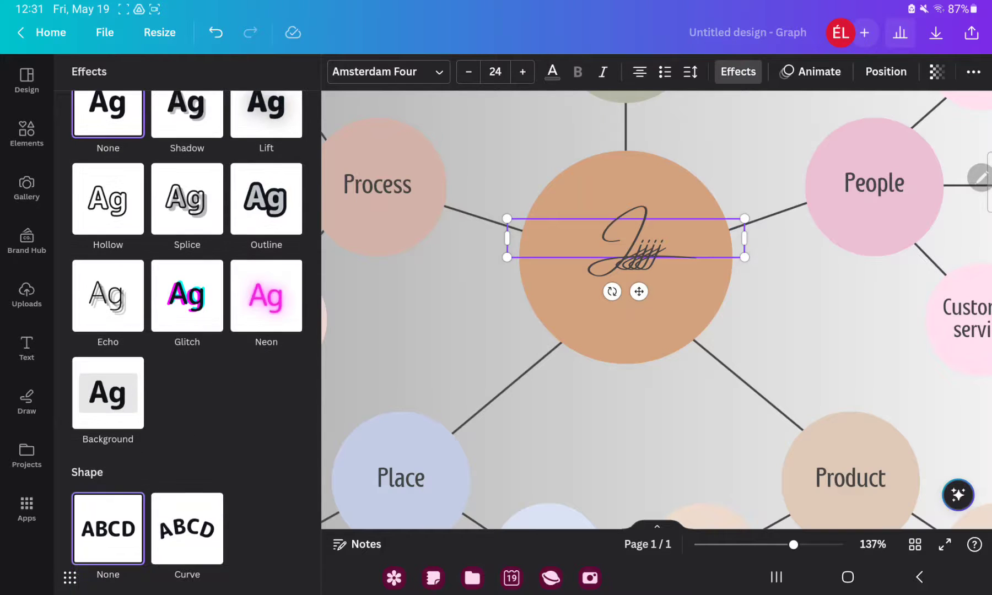